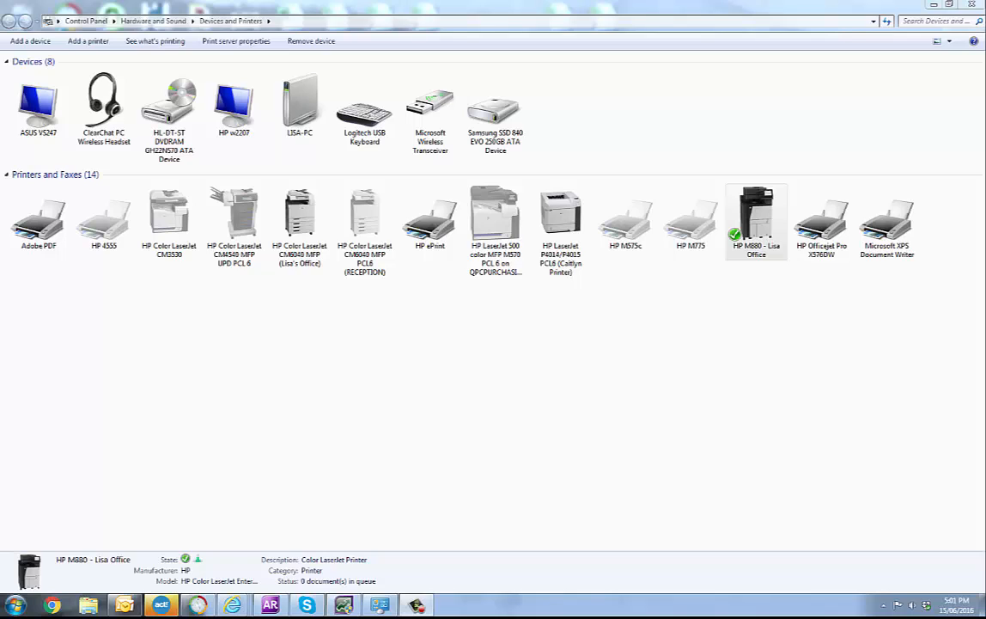
mouse_move(639, 191)
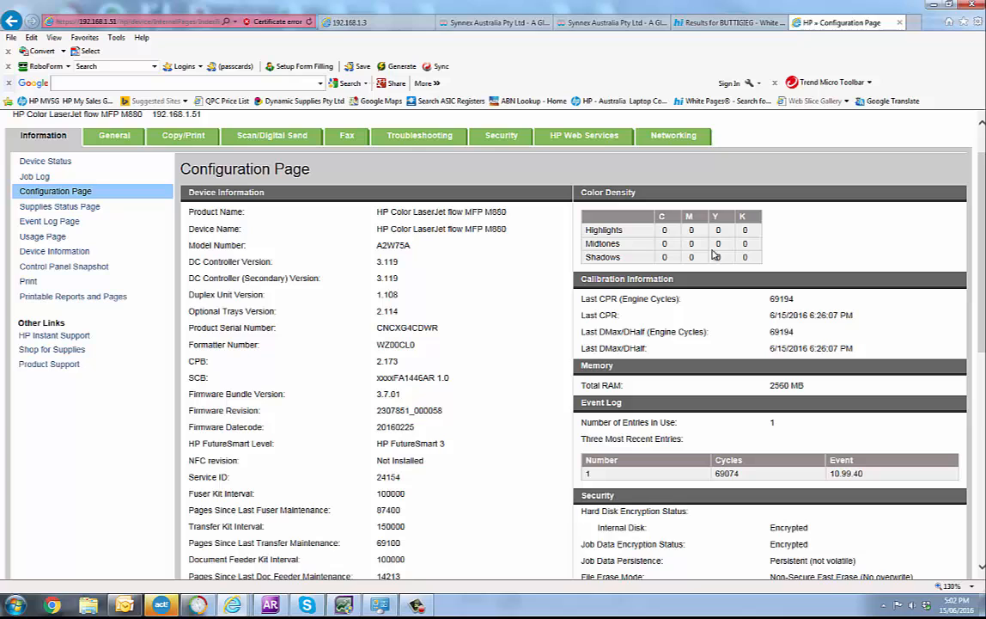
Scroll the Embedded Web Server configuration page to the JetDirect address 192.168.1.51.
double_click(222, 168)
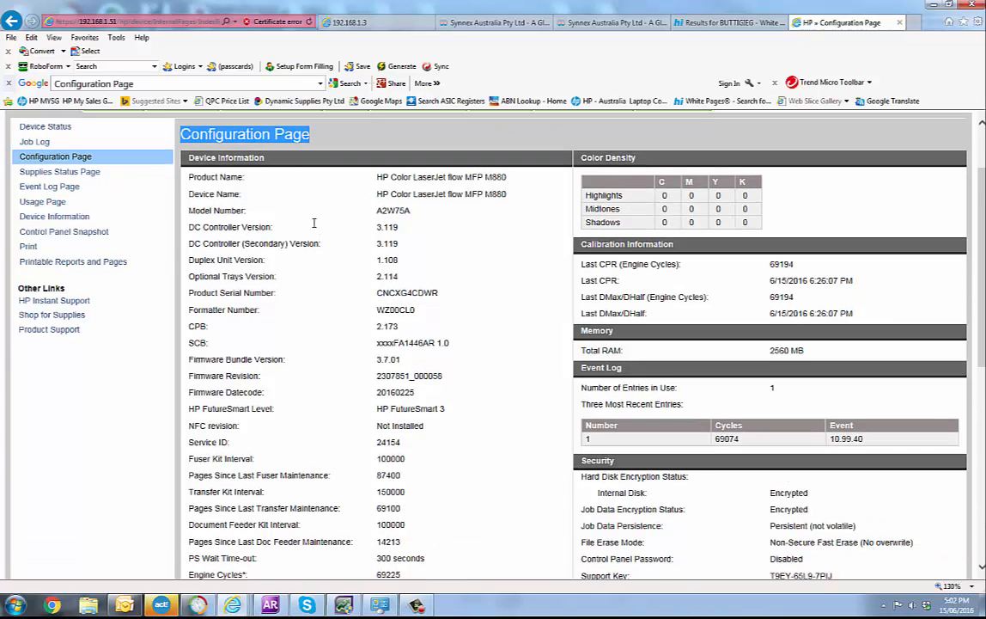
scroll(down, 3)
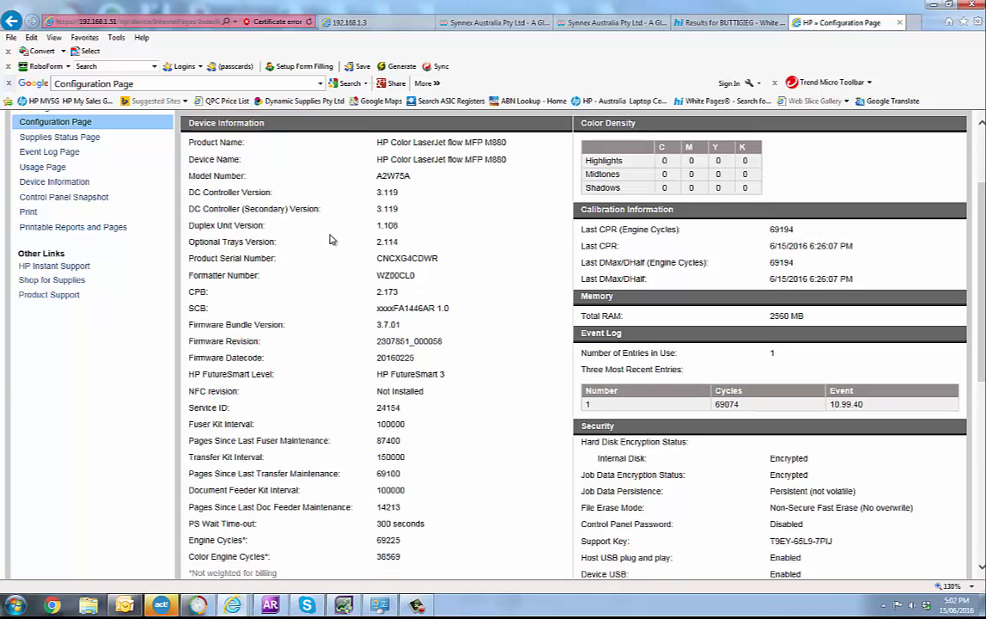
scroll(down, 3)
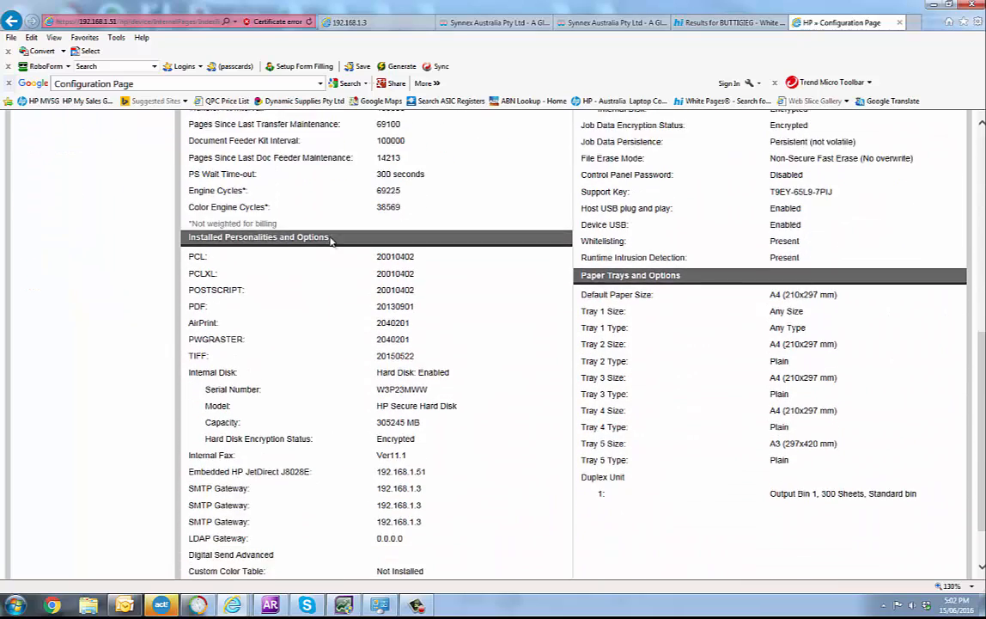
scroll(down, 3)
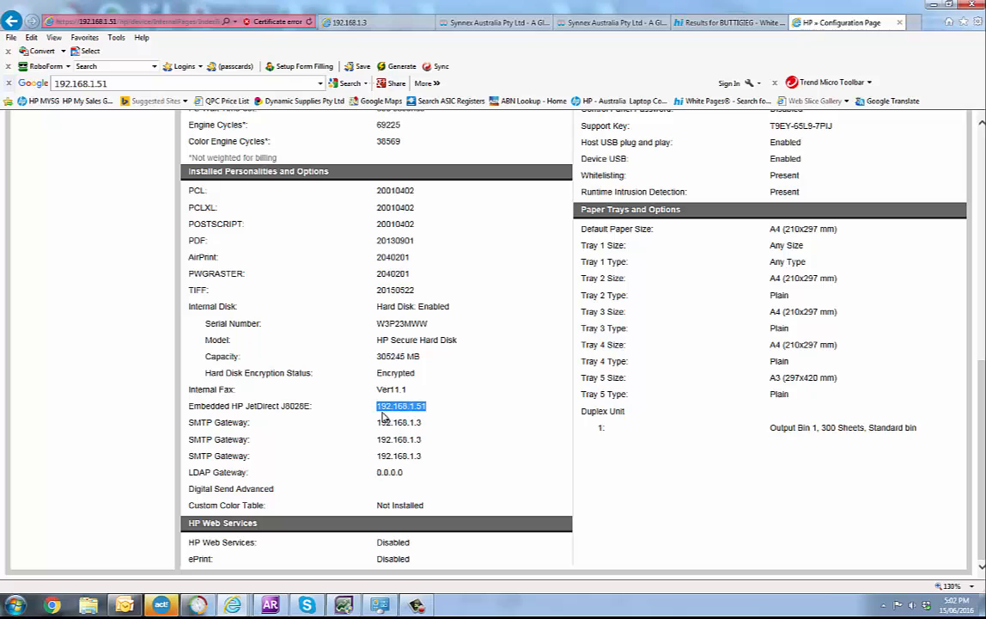
mouse_move(429, 418)
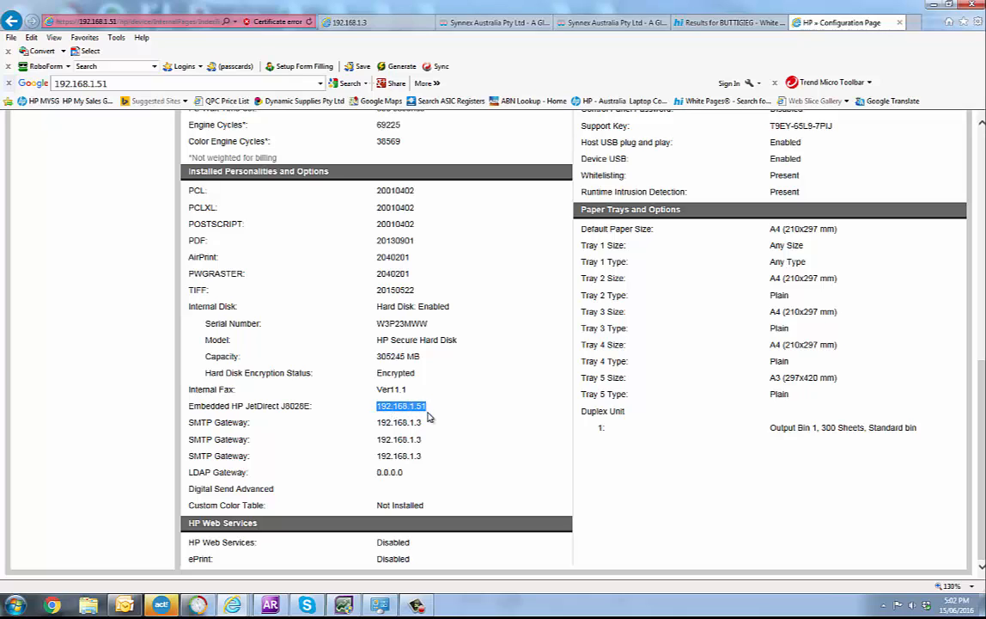
mouse_move(715, 149)
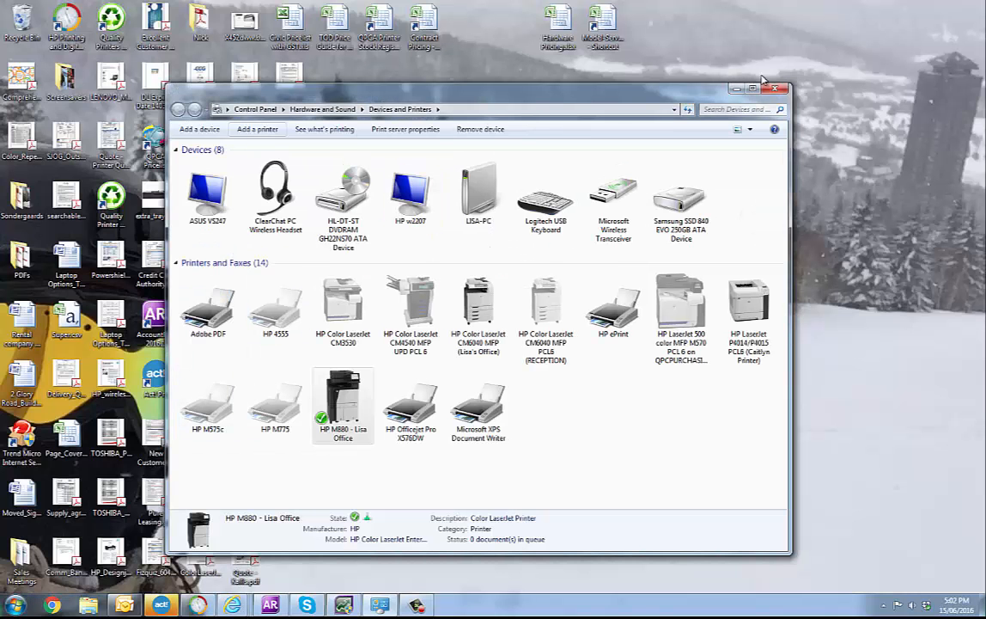
Search network printers in Add a Printer and locate the M880 at 192.168.1.51.
click(766, 81)
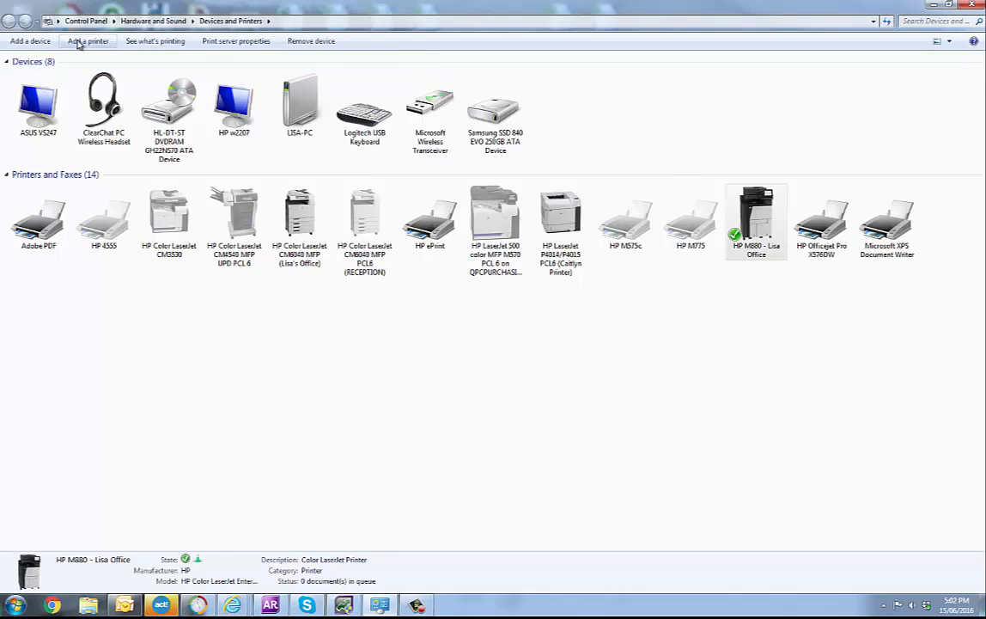
click(86, 41)
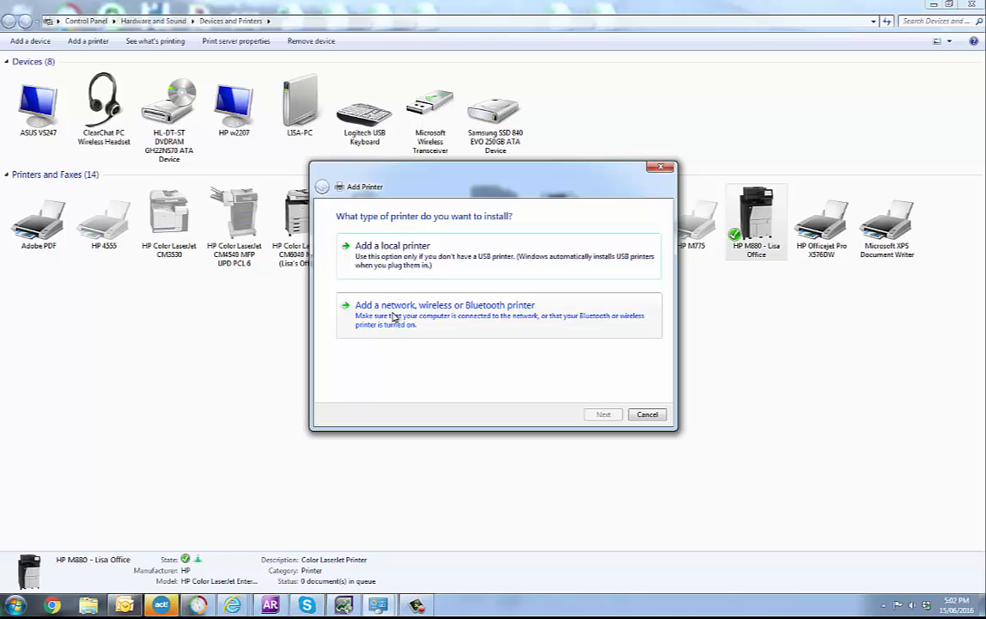
click(444, 305)
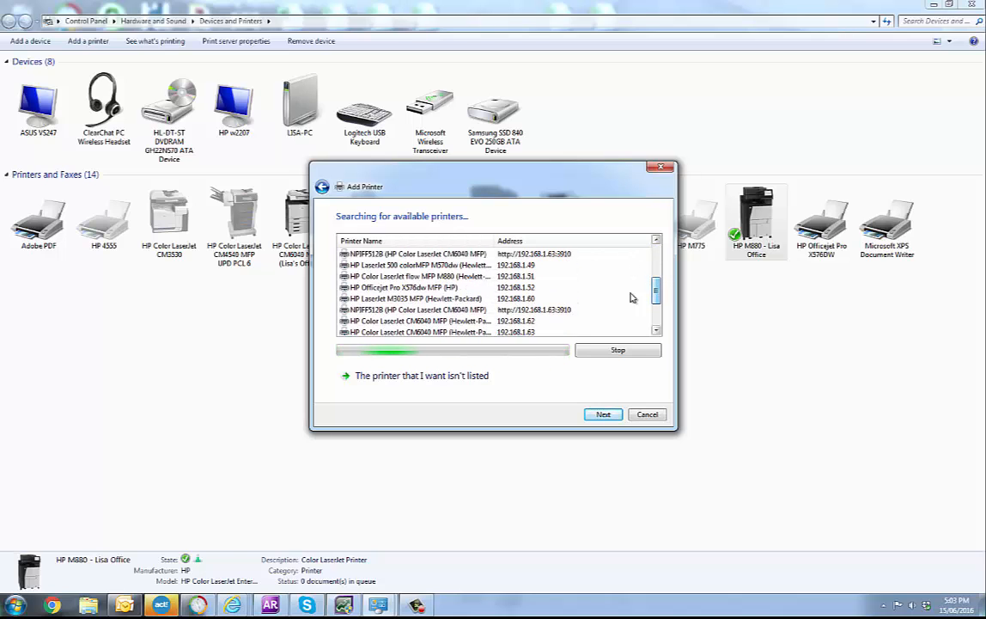
click(432, 299)
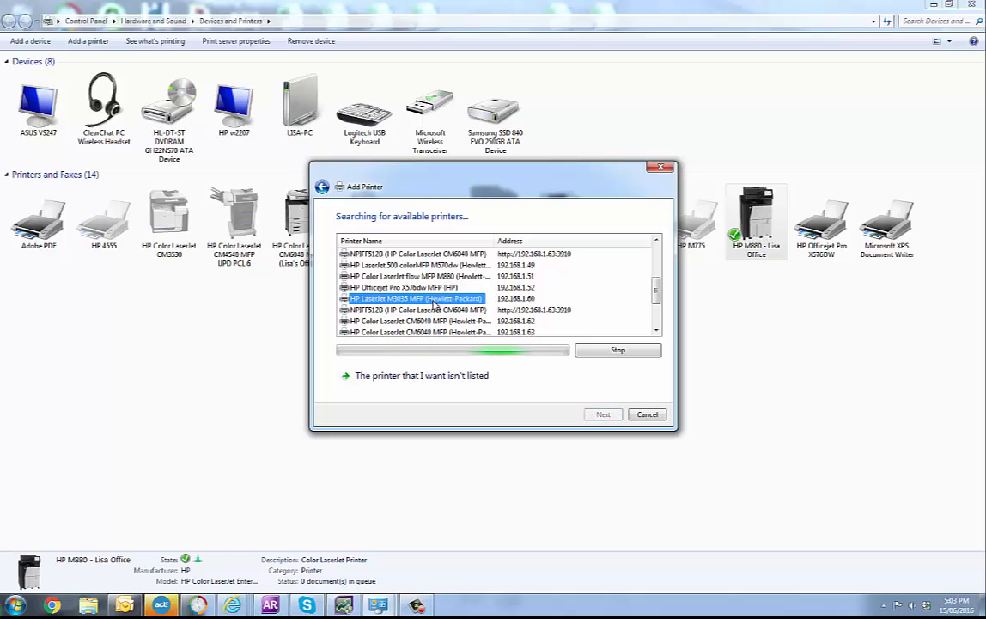
click(404, 287)
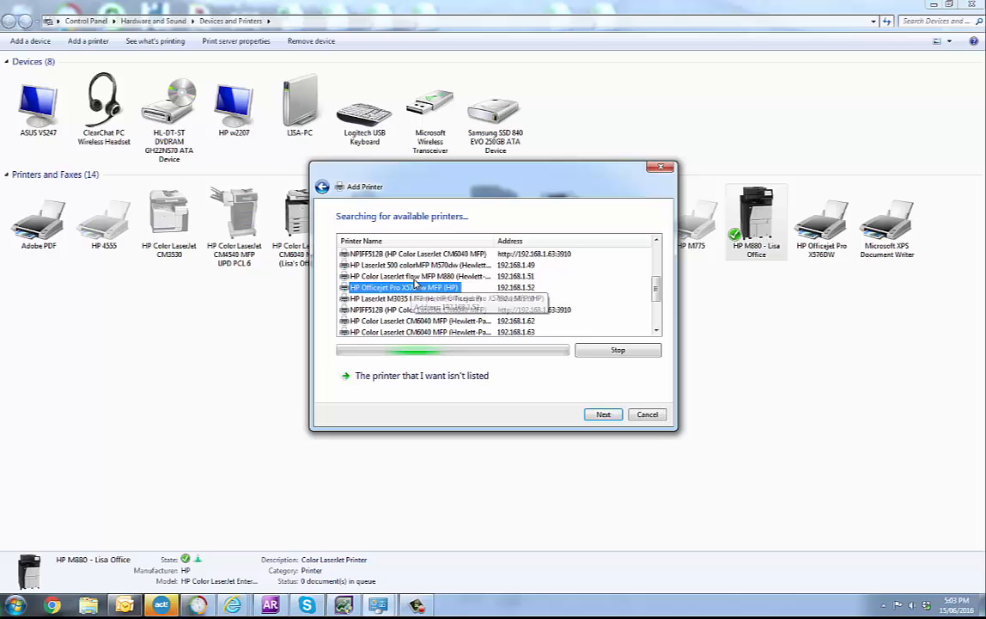
click(447, 275)
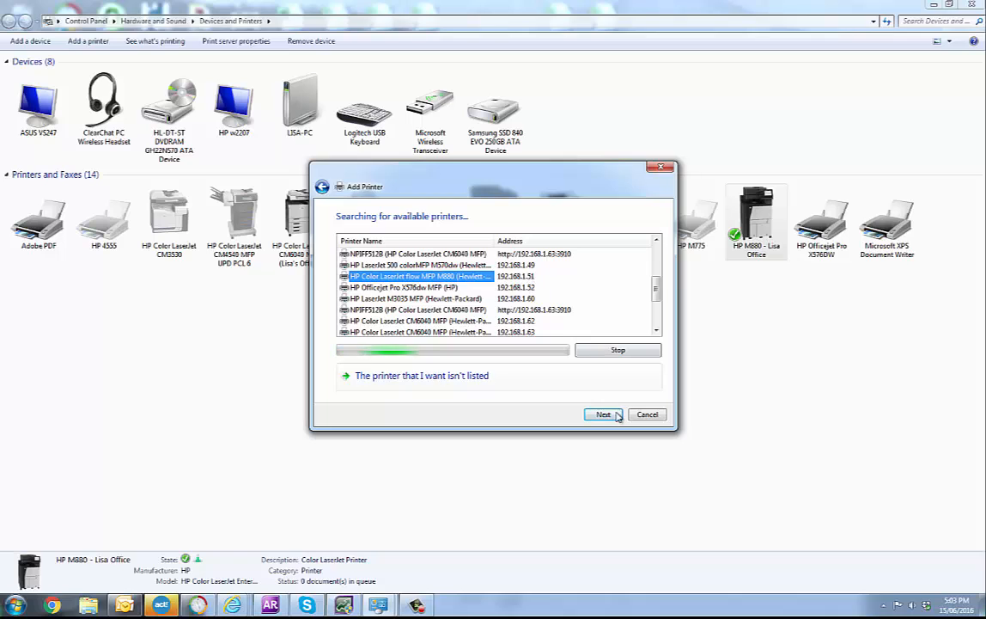
mouse_move(622, 430)
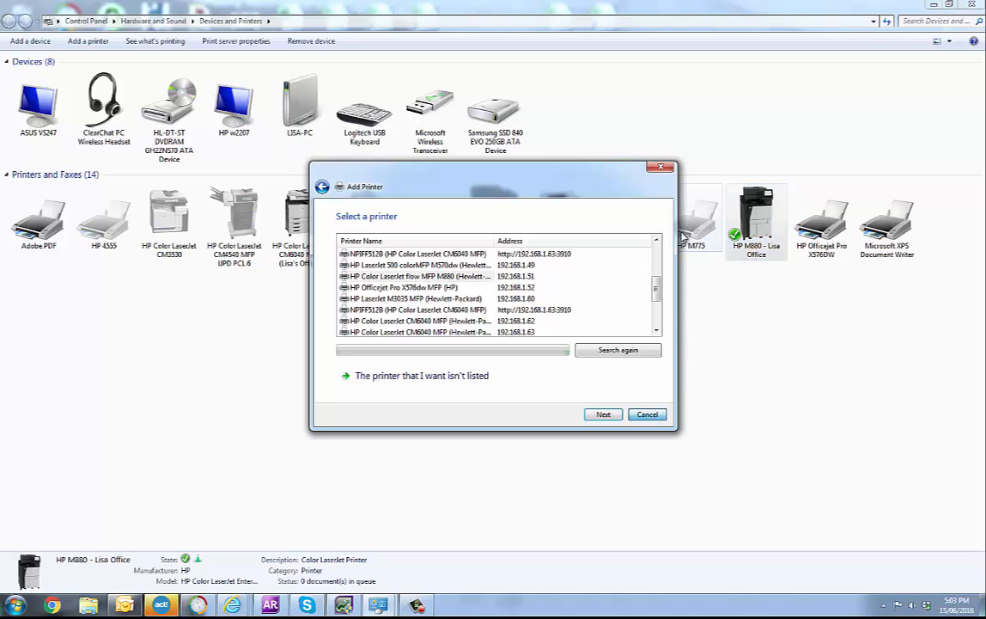
right_click(757, 206)
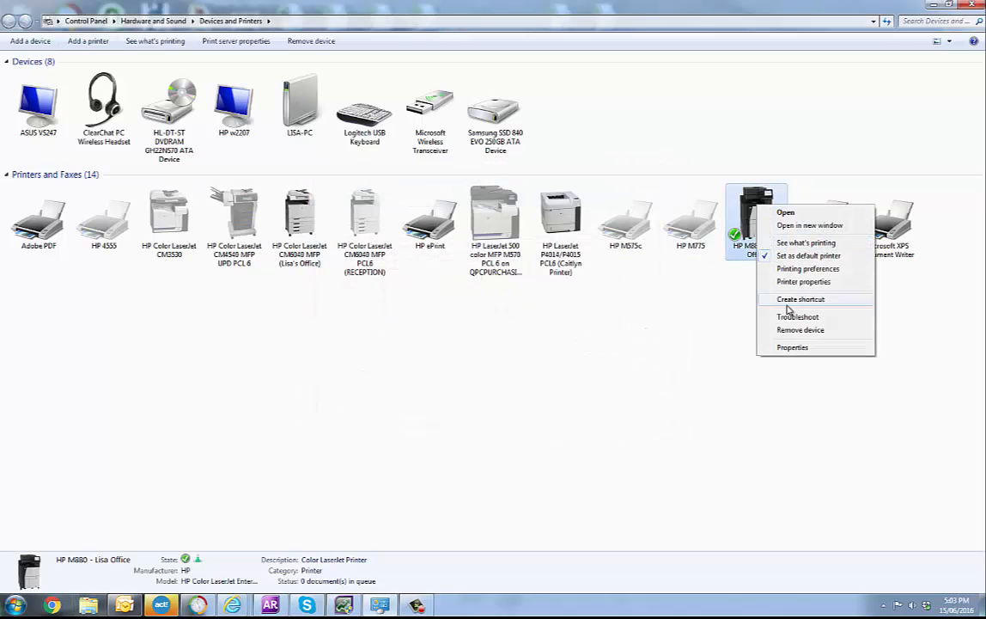
Show the HP M880 - Lisa Office properties Ports list with the WSD port checked.
click(803, 282)
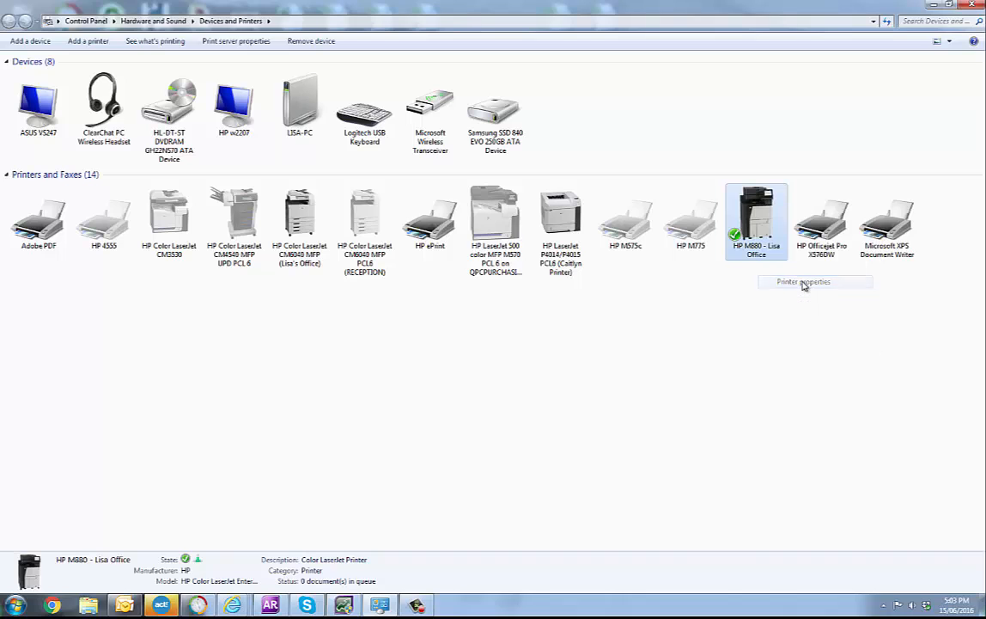
click(805, 281)
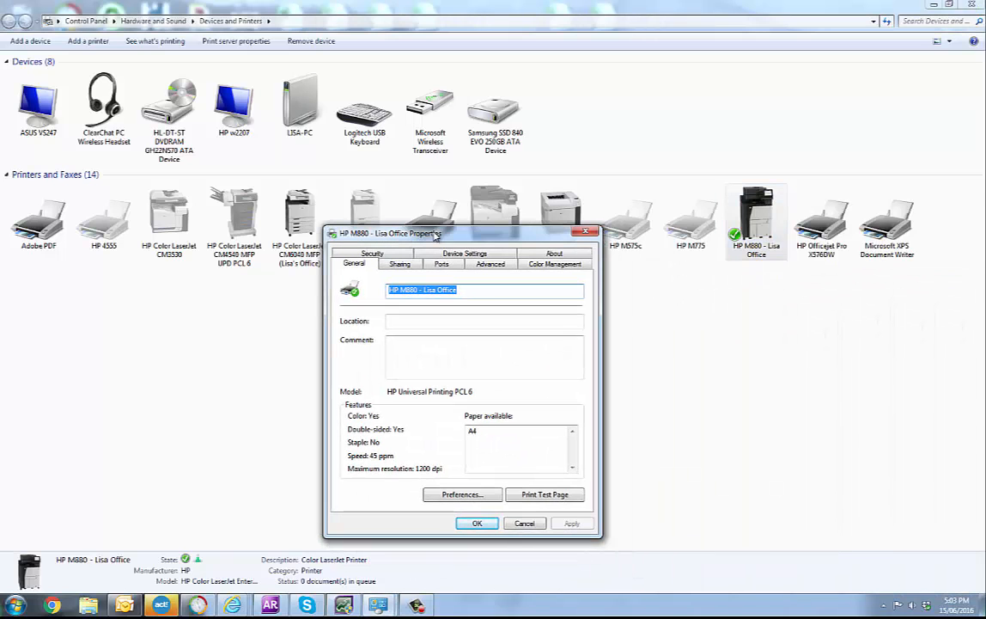
click(438, 264)
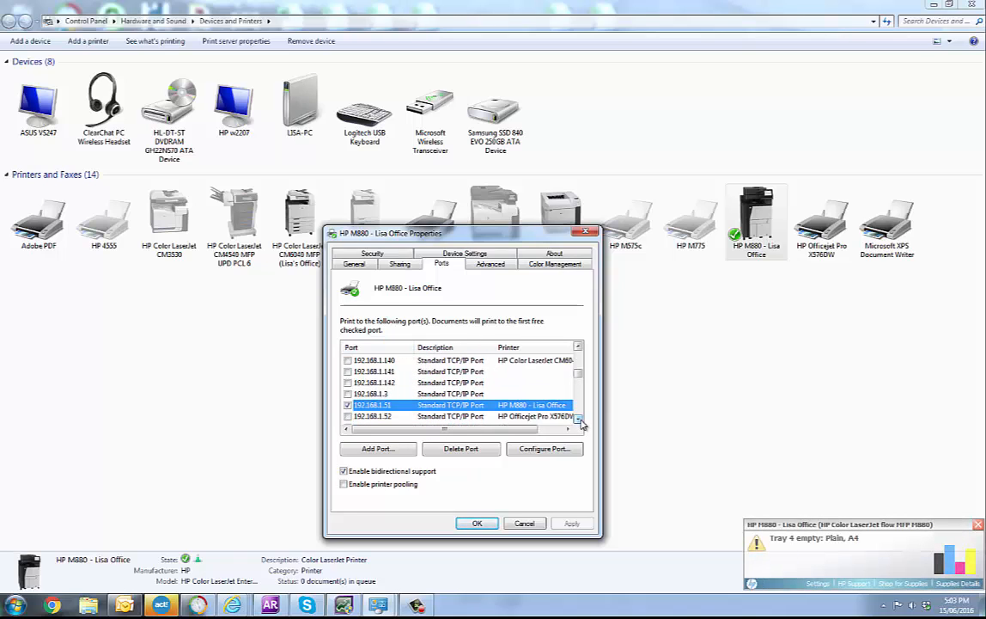
click(578, 422)
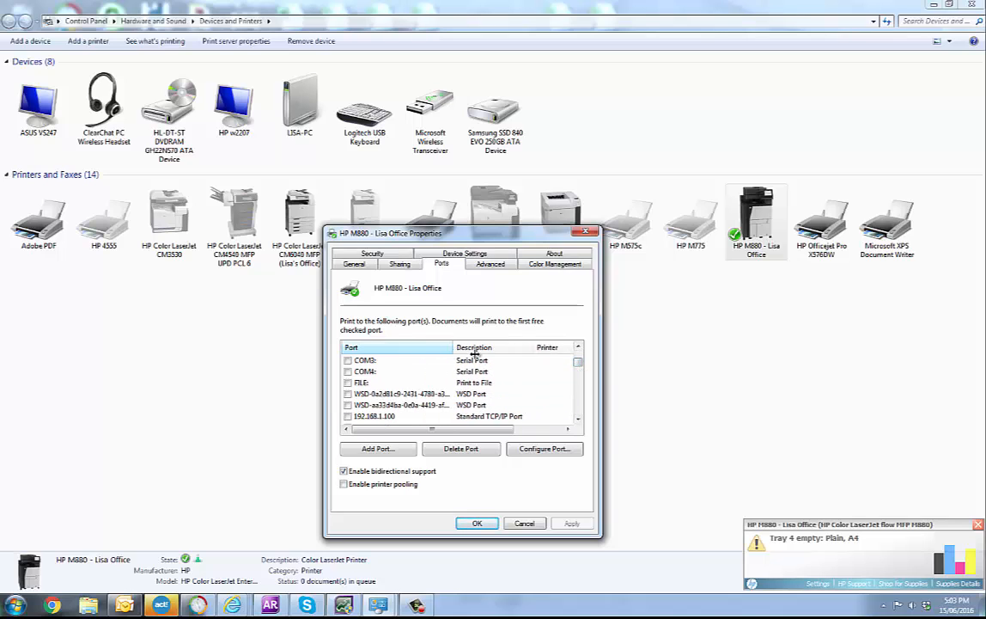
click(427, 405)
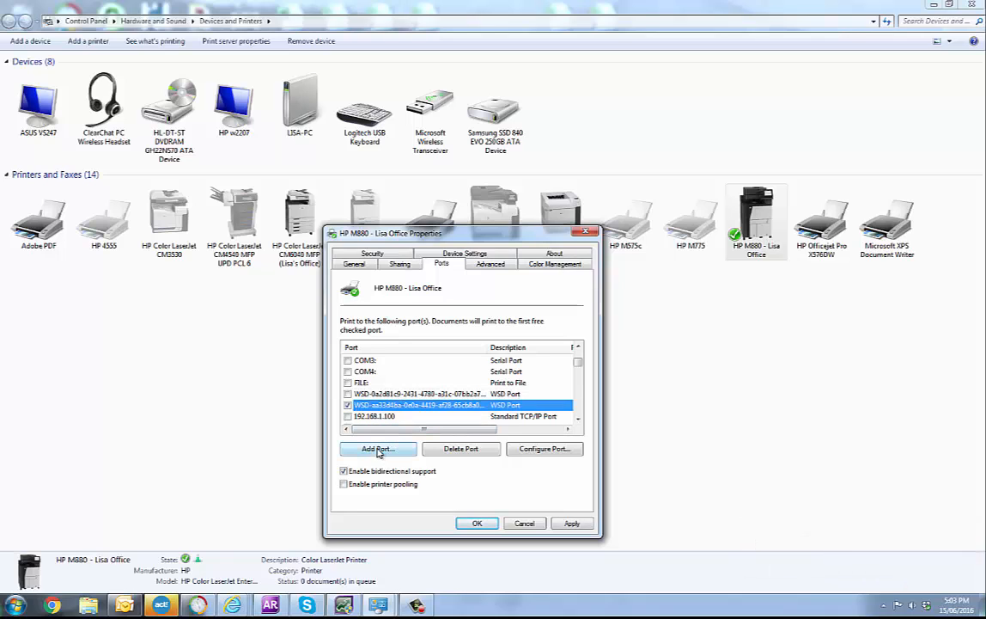
Add a Standard TCP/IP port for 192.168.1.51, created as 192.168.1.51_1.
click(377, 448)
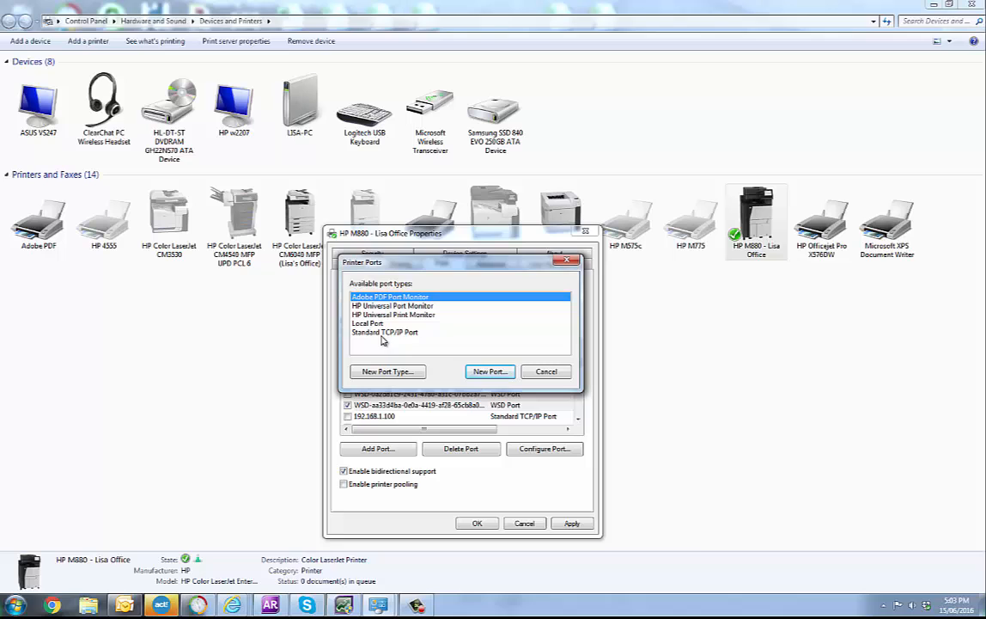
click(385, 333)
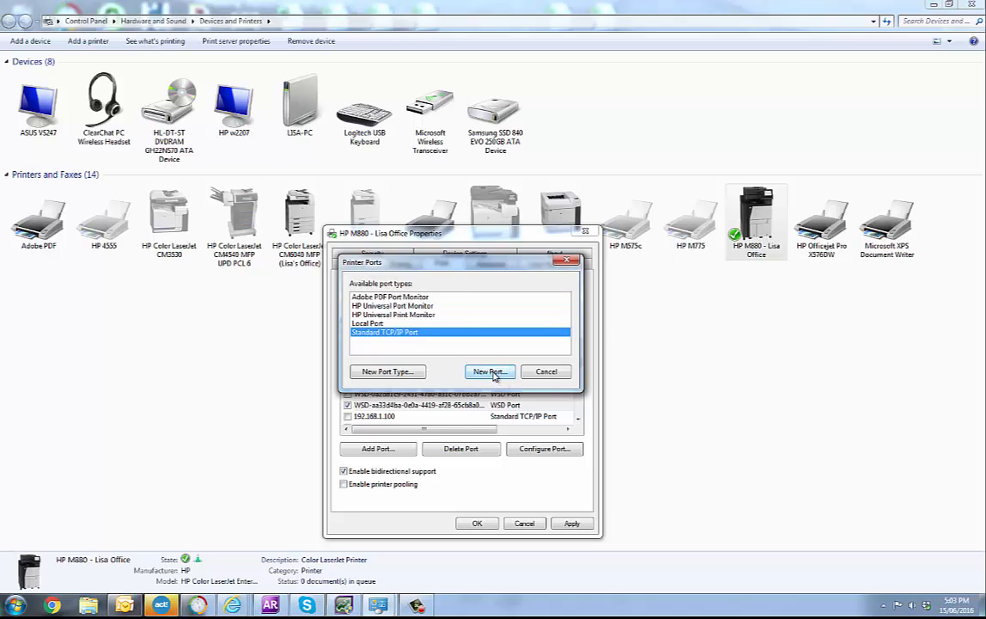
click(490, 371)
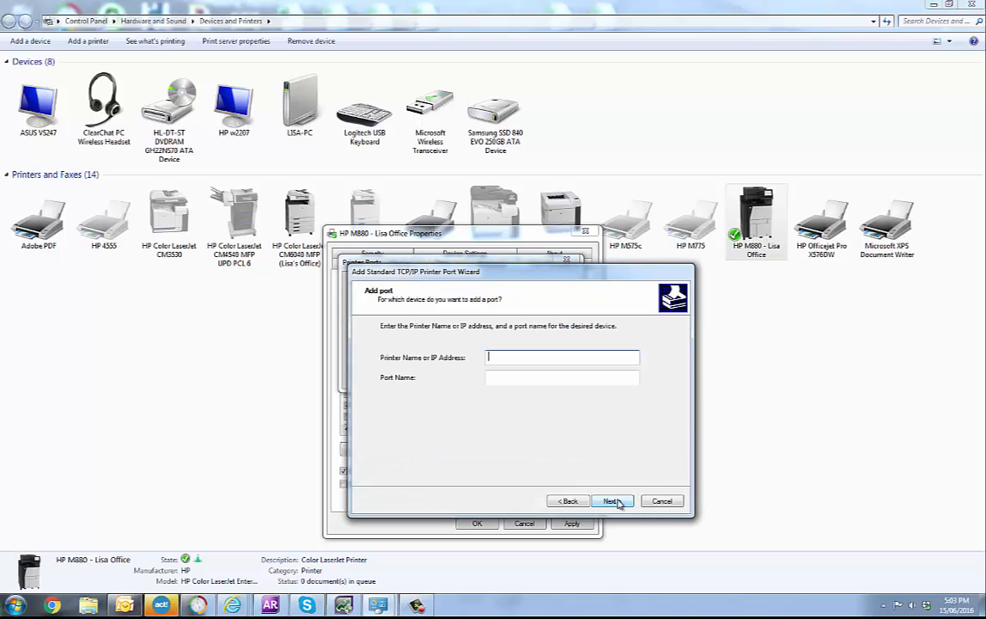
text(192)
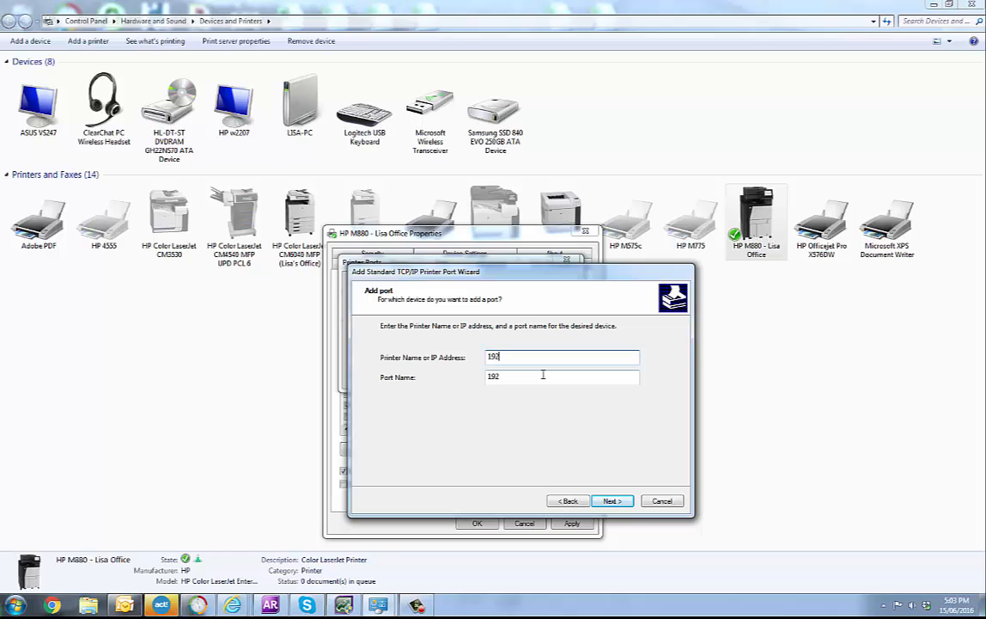
text(.168)
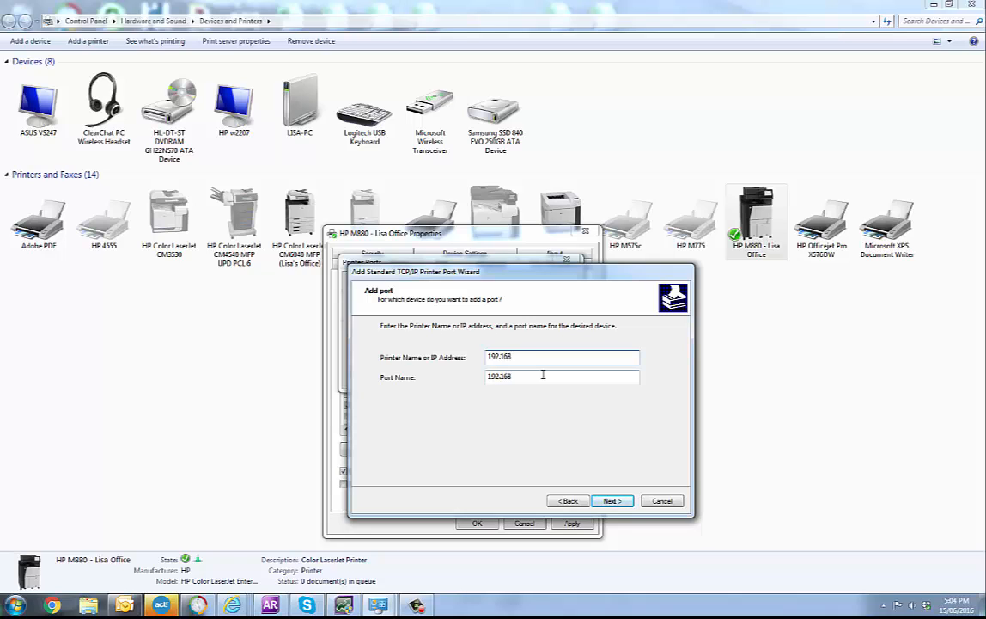
text(.1.5)
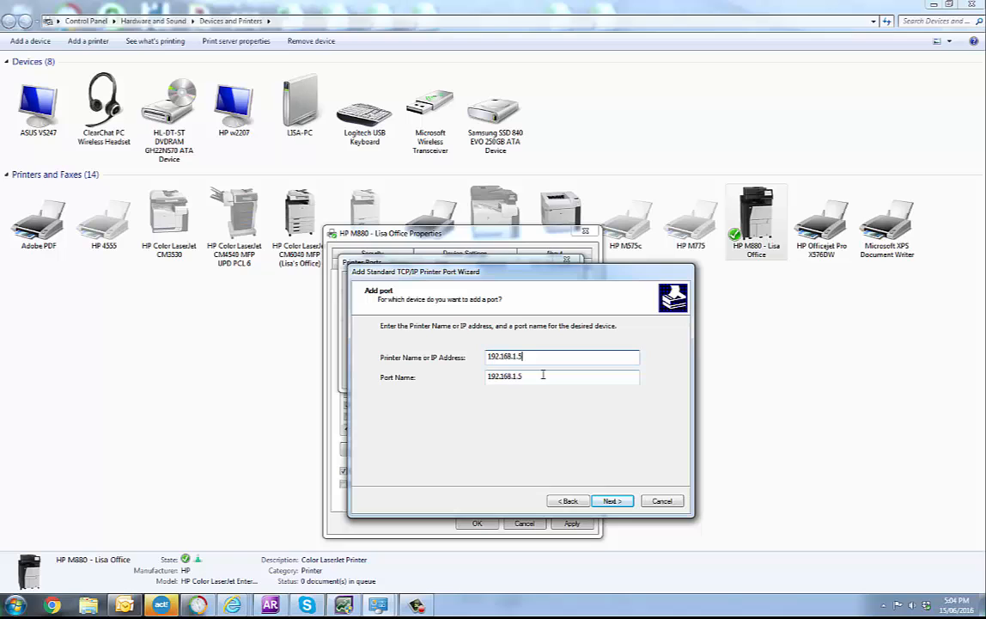
click(611, 500)
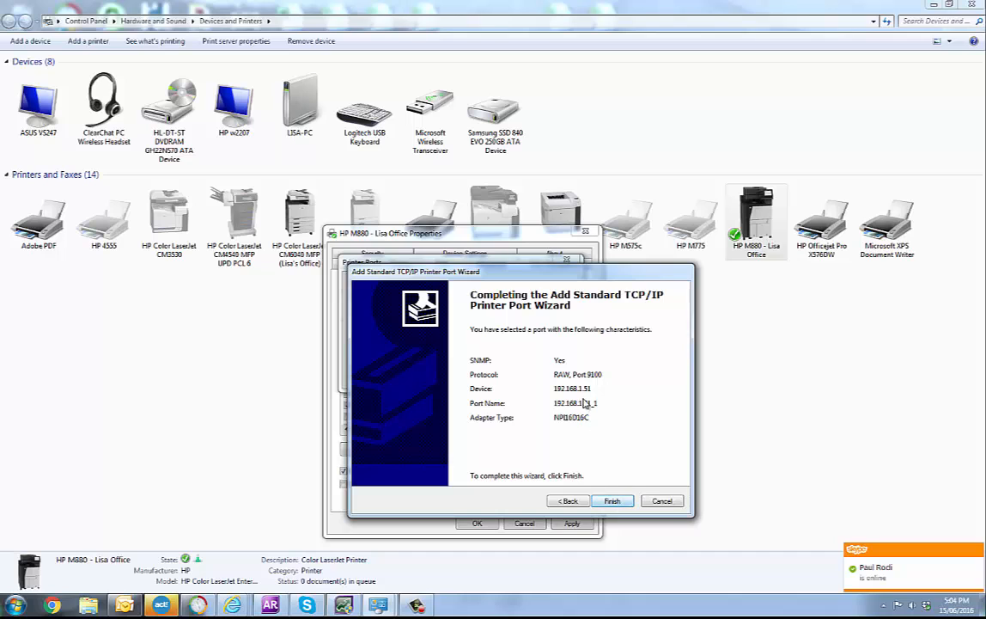
click(613, 500)
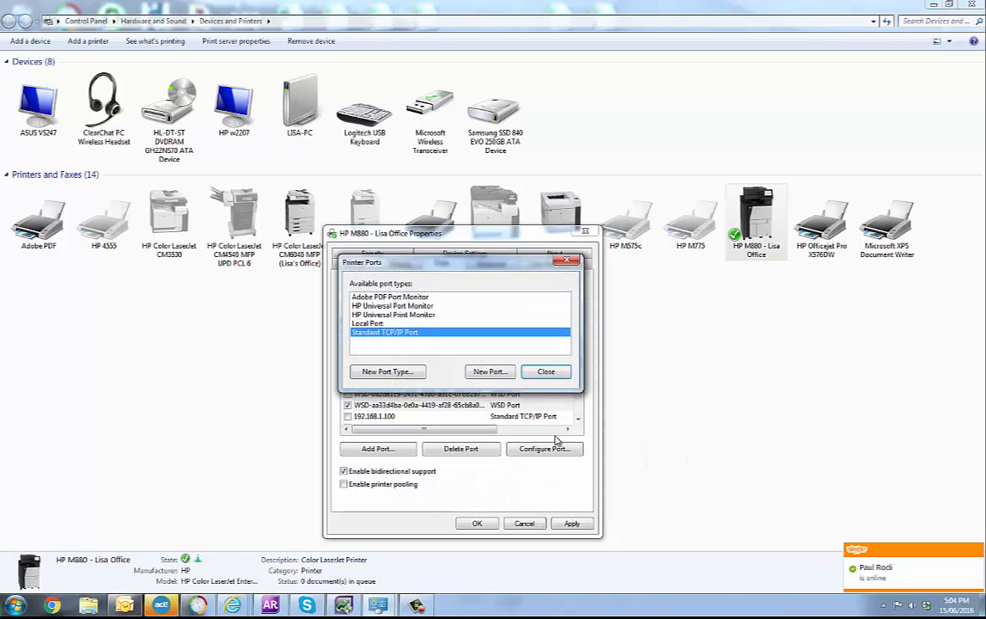
Dismiss the Printer Ports dialog listing port types.
click(545, 371)
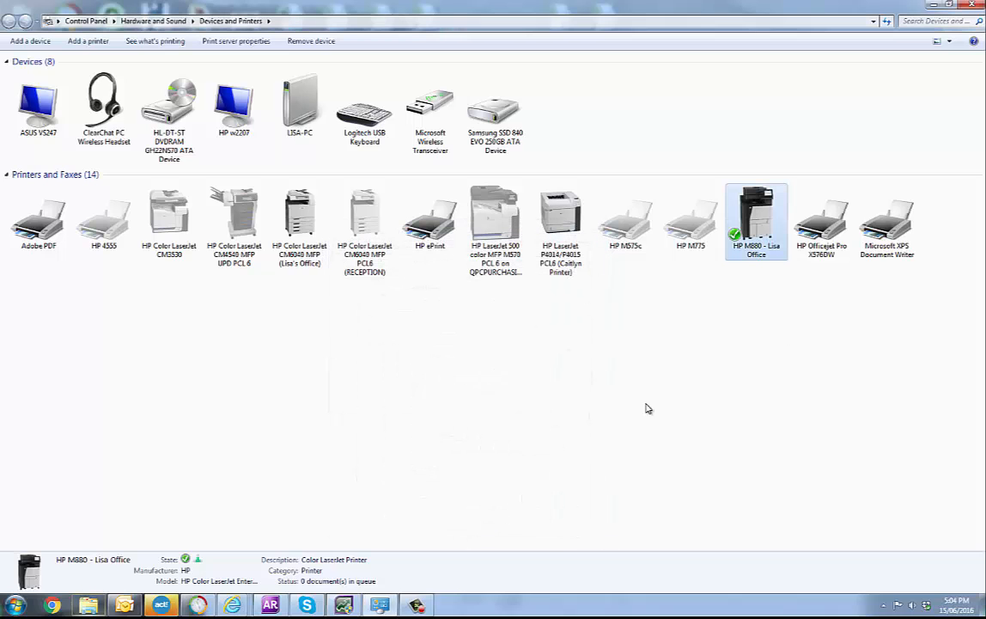
mouse_move(881, 149)
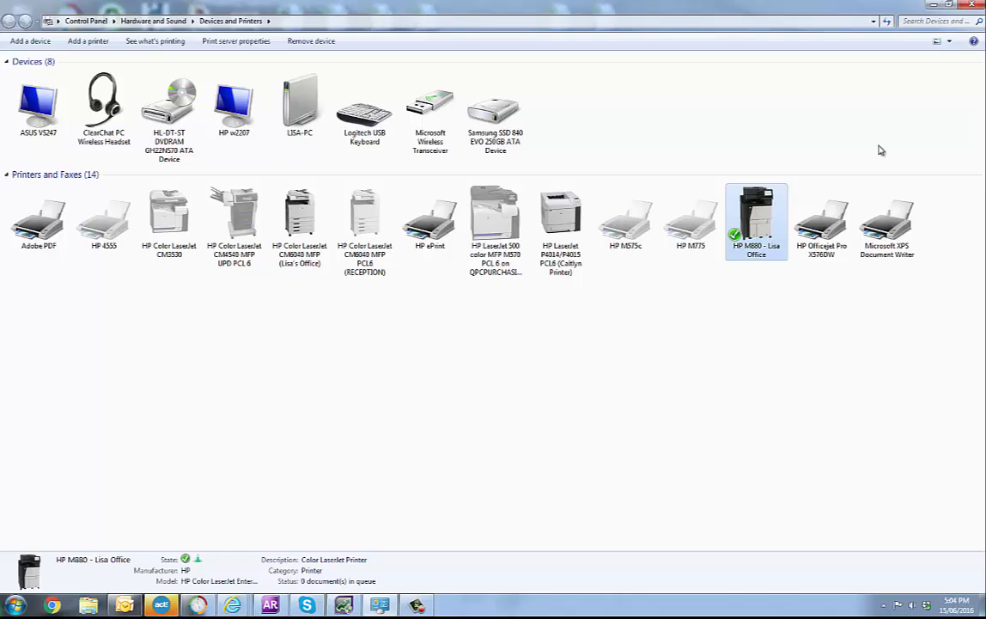
mouse_move(750, 153)
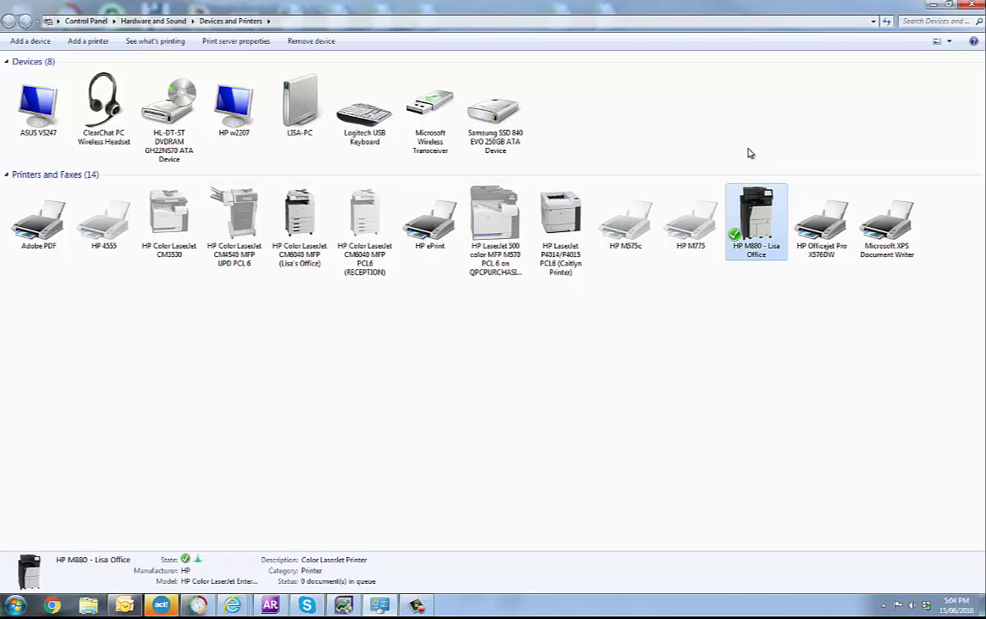
mouse_move(828, 135)
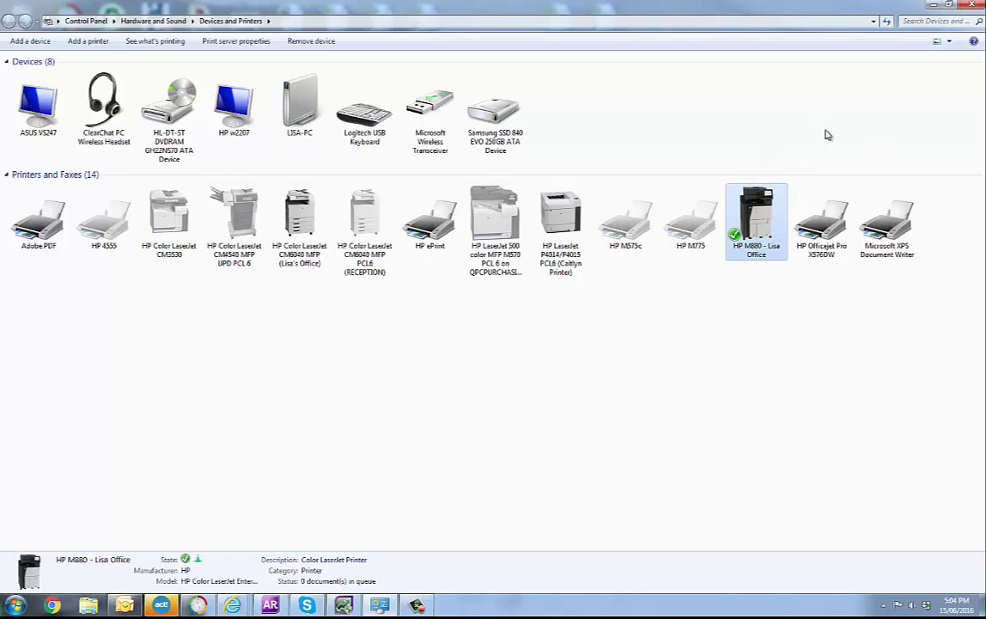